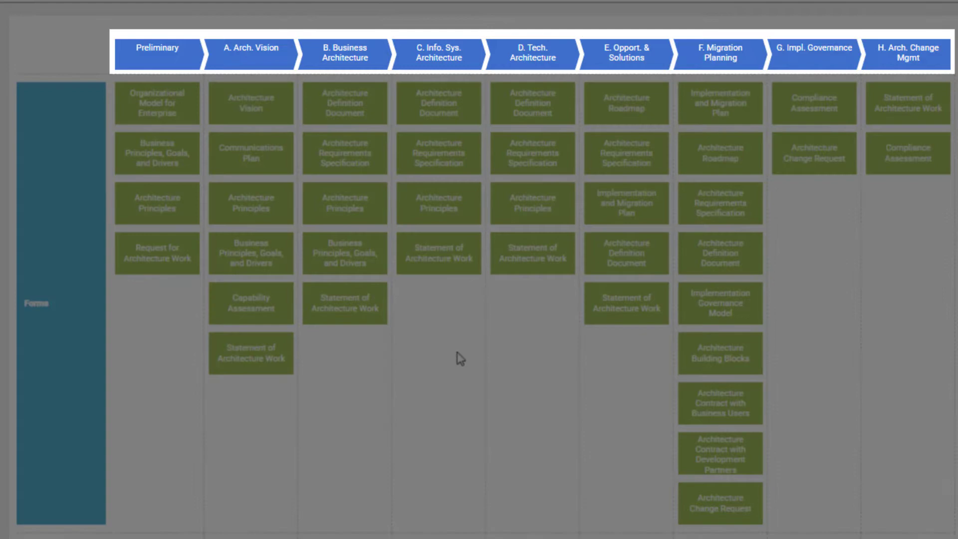
Step: Close the forms process map overview and return to the welcome page on the ITSM ribbon
left_click(248, 49)
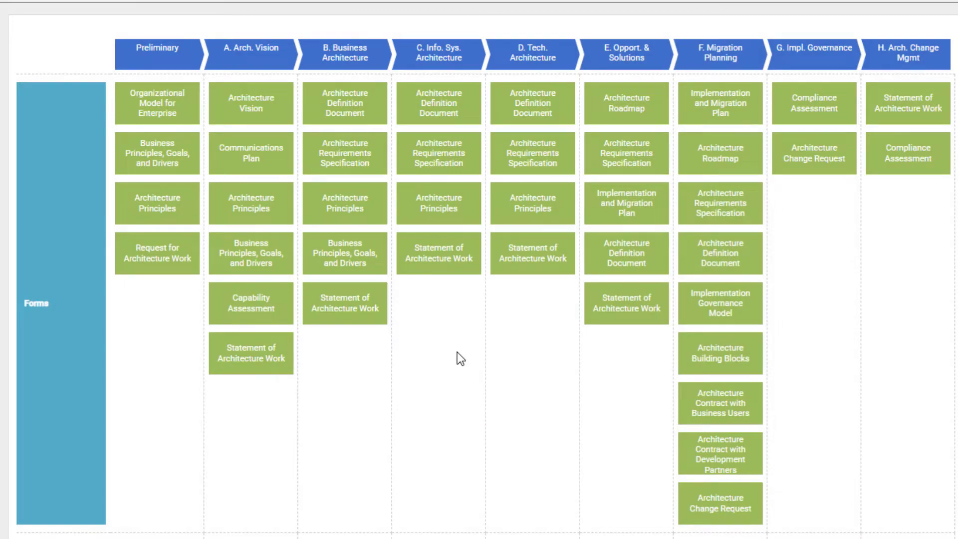
left_click(251, 153)
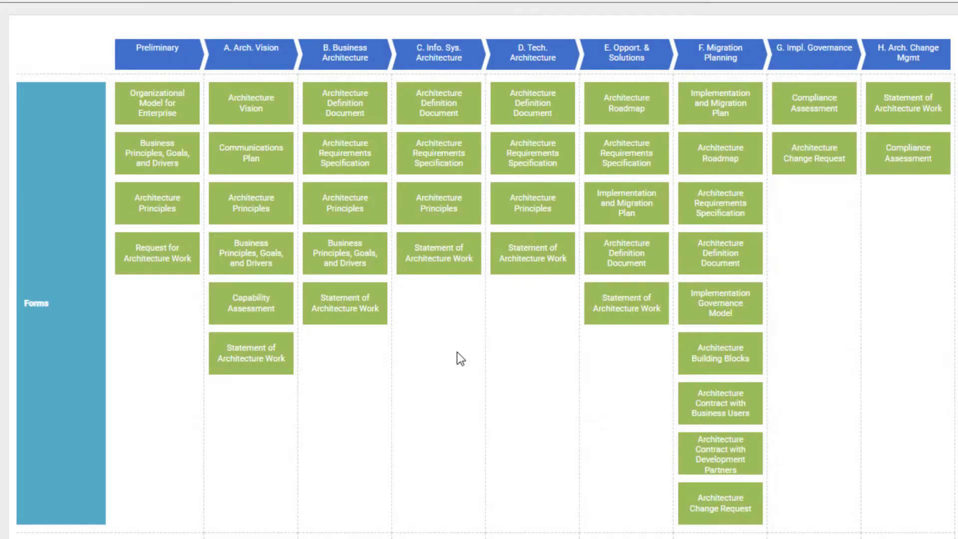
left_click_drag(308, 131, 366, 156)
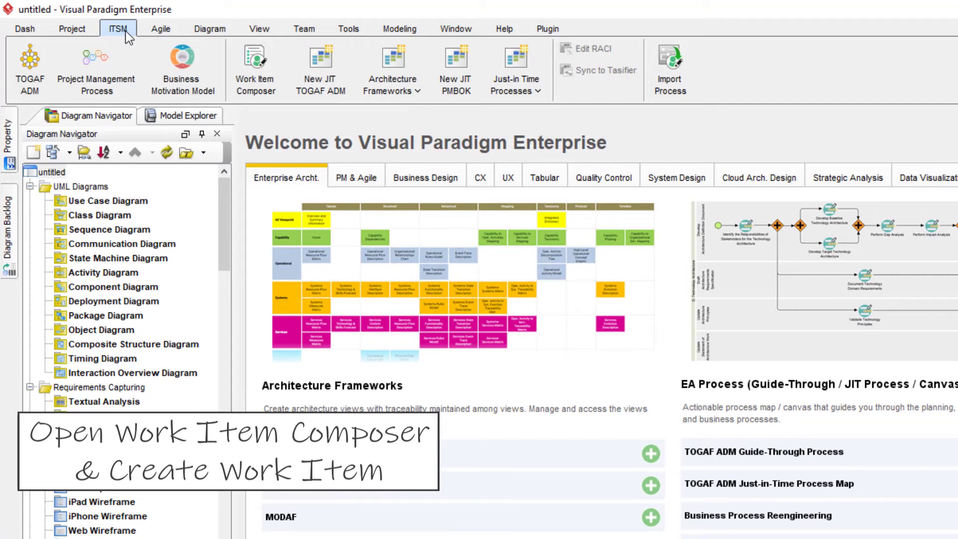
Step: Start a new work item from the Work Item Composer's create menu
left_click(254, 70)
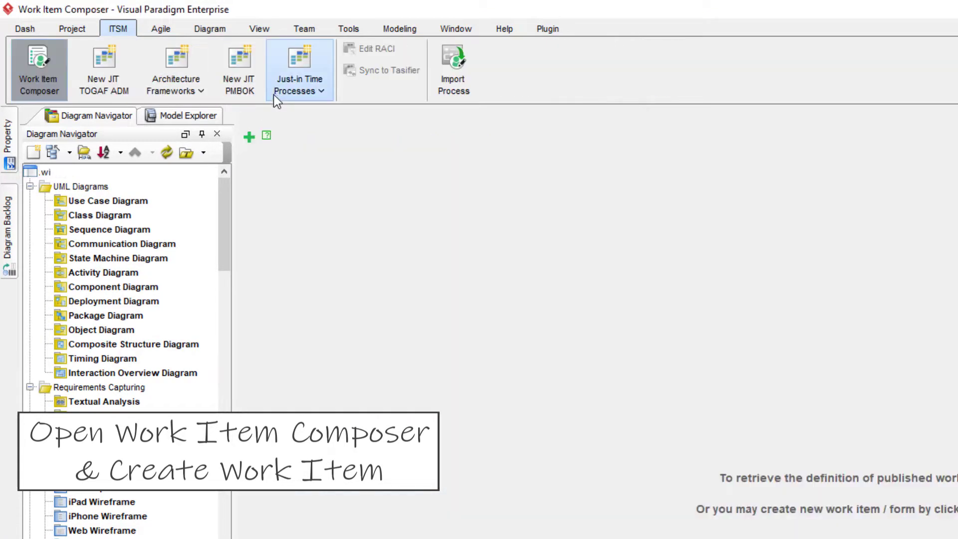
mouse_move(249, 137)
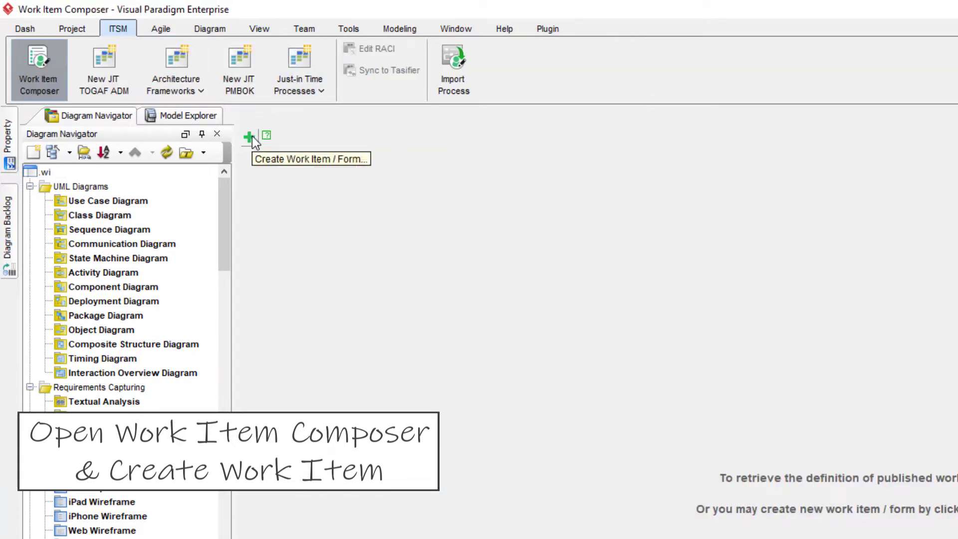
left_click(248, 137)
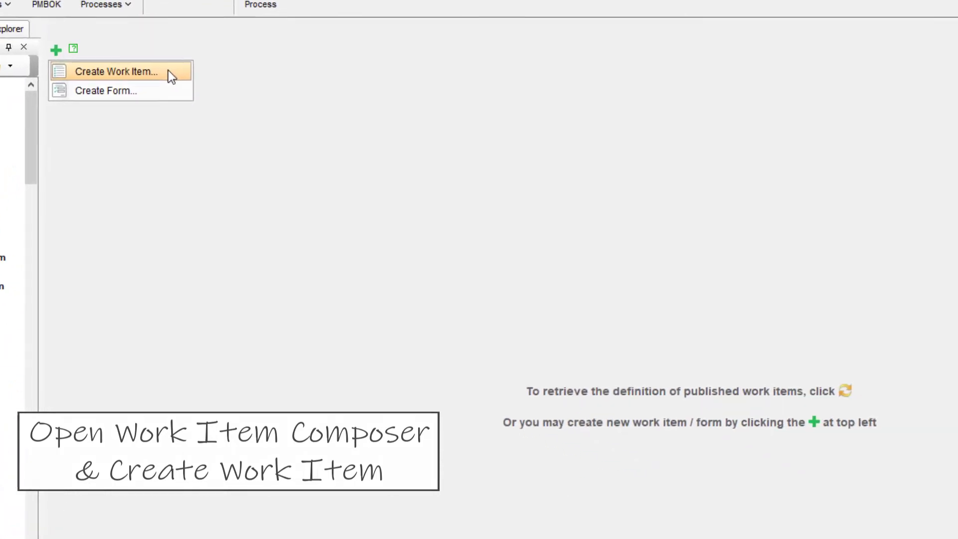
left_click(117, 71)
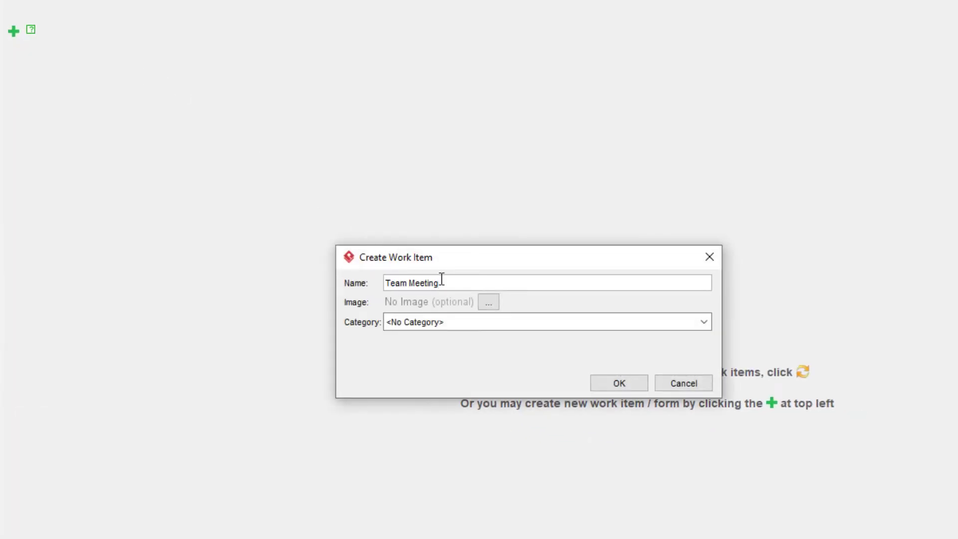
Step: Name it Team Meeting with meeting.png as its image in the Management category
left_click(487, 301)
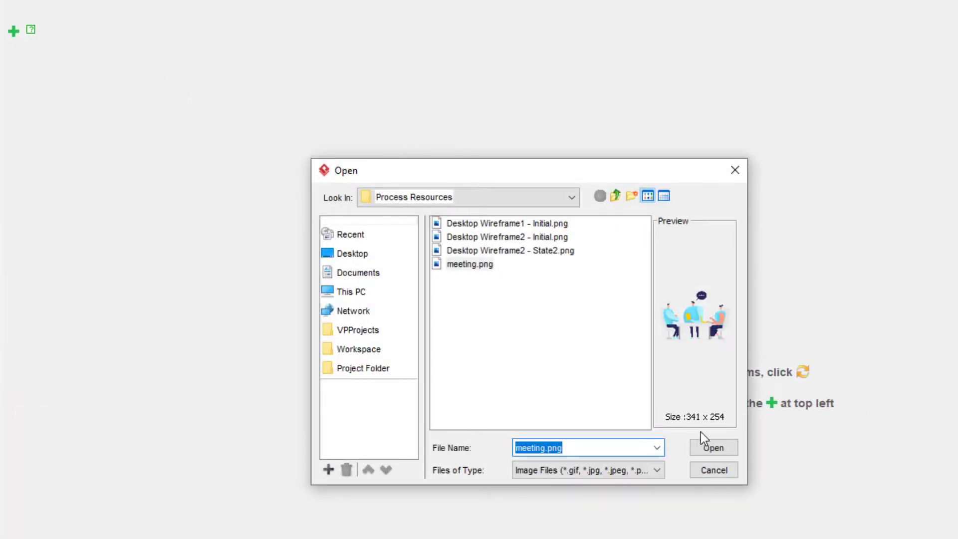
left_click(713, 447)
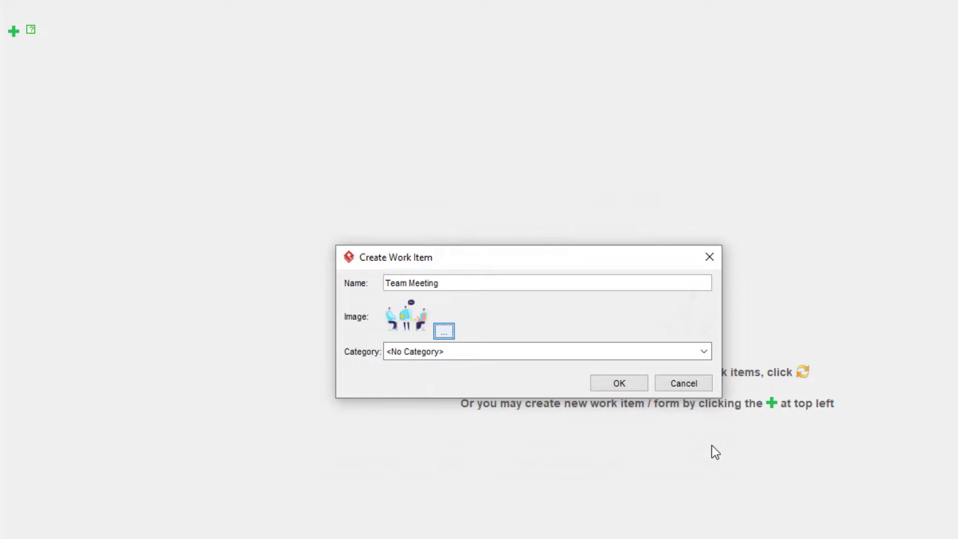
mouse_move(684, 447)
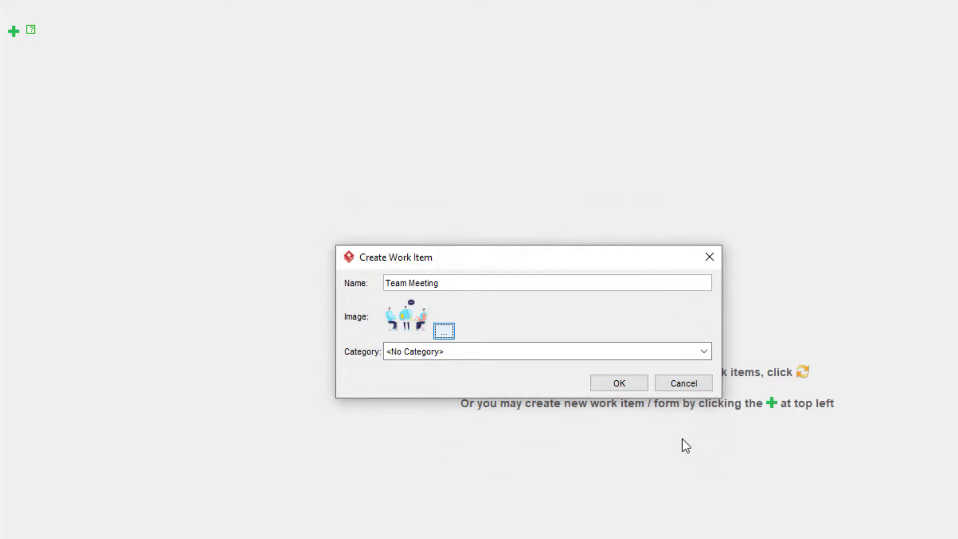
type("Management")
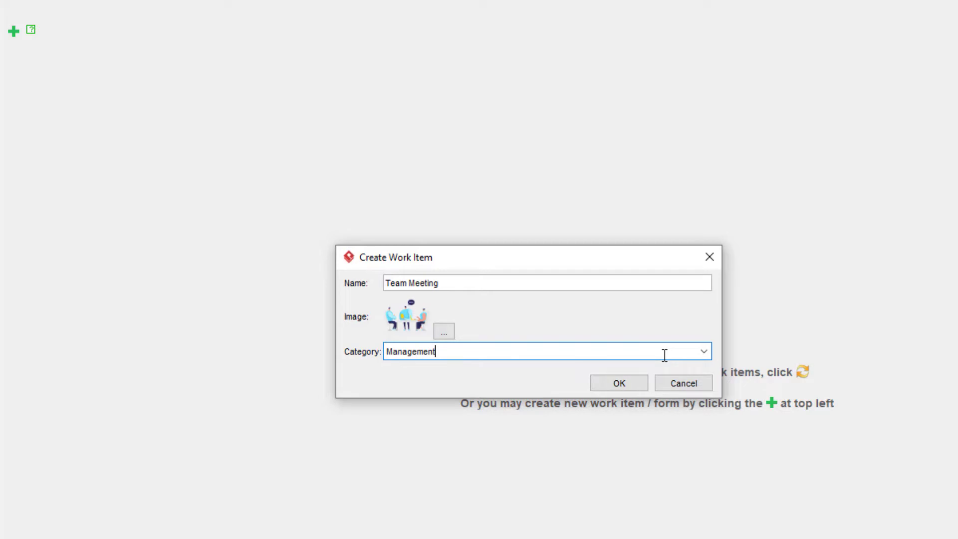
left_click(619, 383)
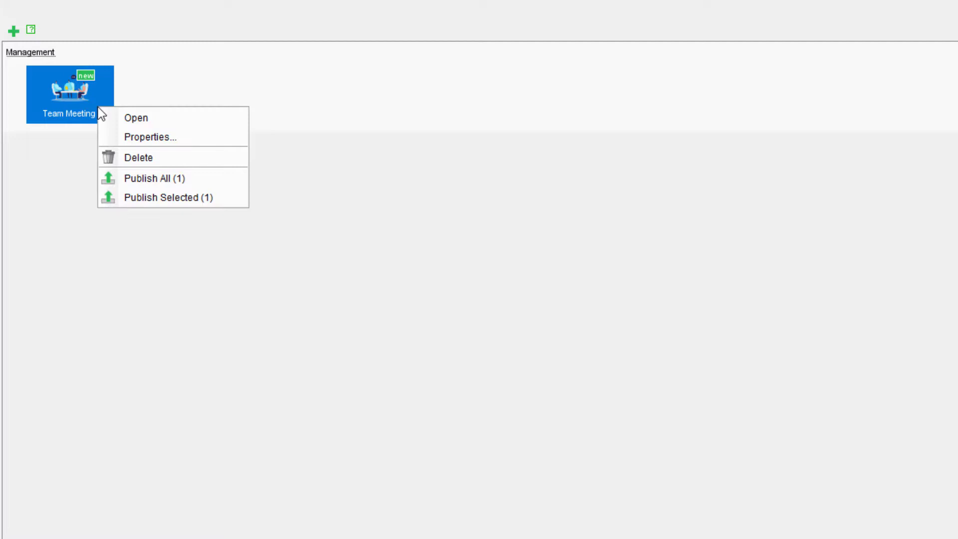
Step: Give Team Meeting its steps: book meeting room, send out invitation & agenda, meeting menu
left_click(136, 119)
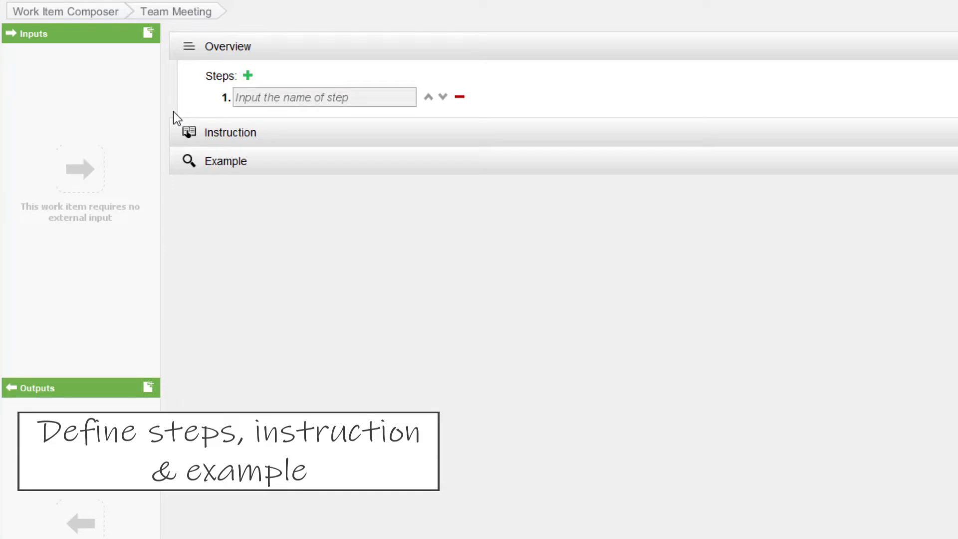
type("Book meeting ro")
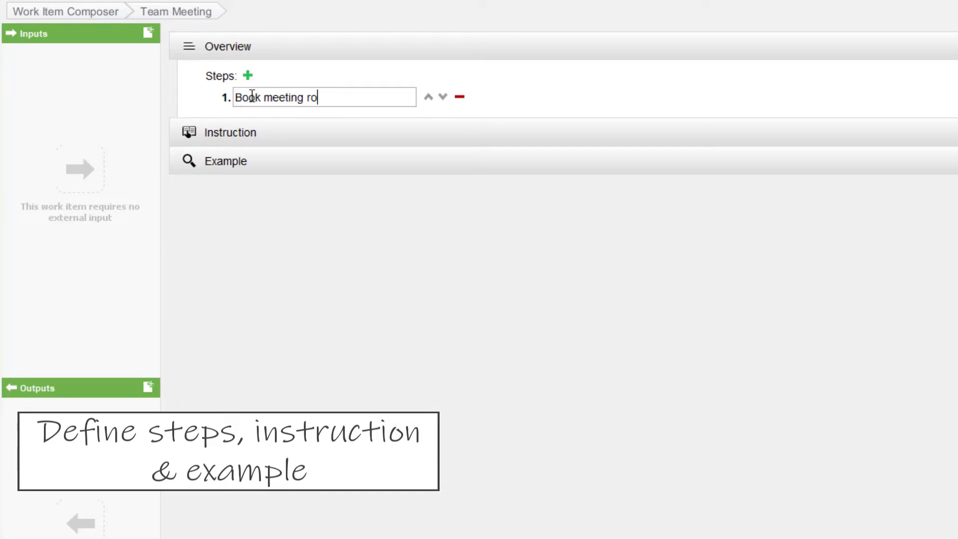
type("Send out invitation & agenda")
type("Select")
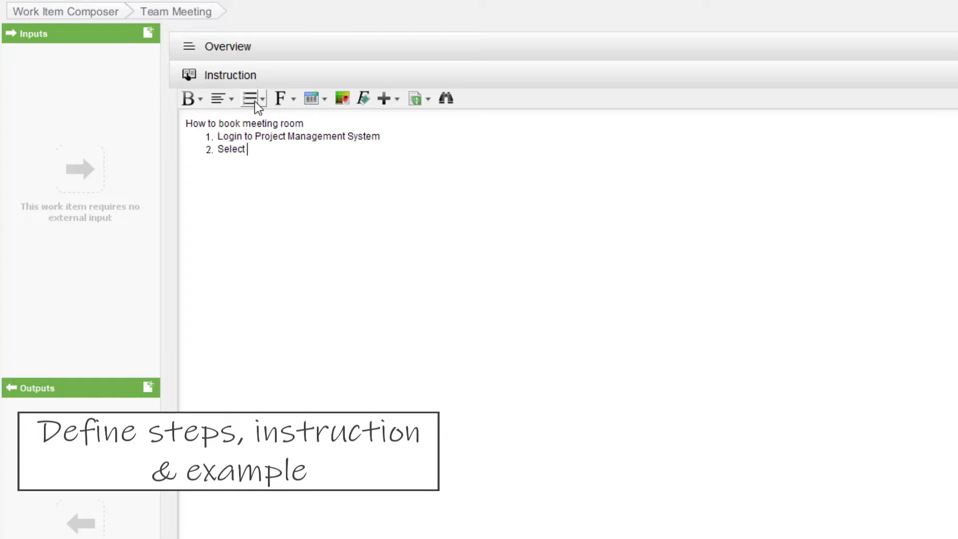
type("Meeting menu")
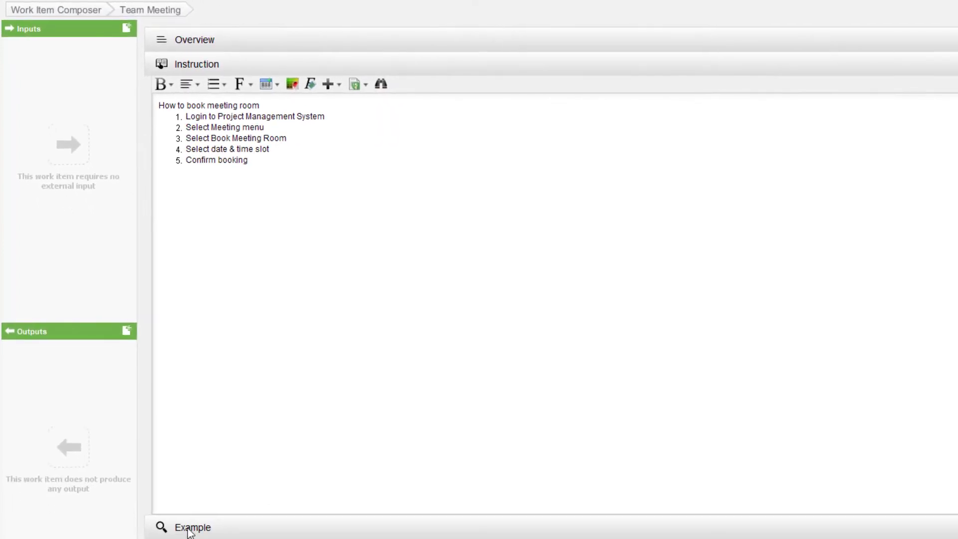
Step: Add the example 'Login to Project Management System' with the booking details wireframe image
left_click(192, 526)
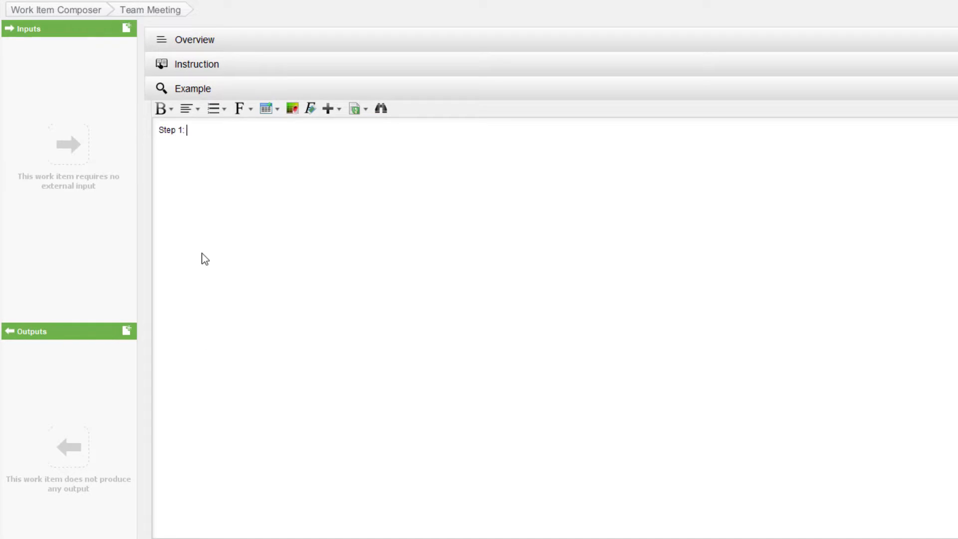
type("Login to Project Management System")
type("STep 2 - 4 :")
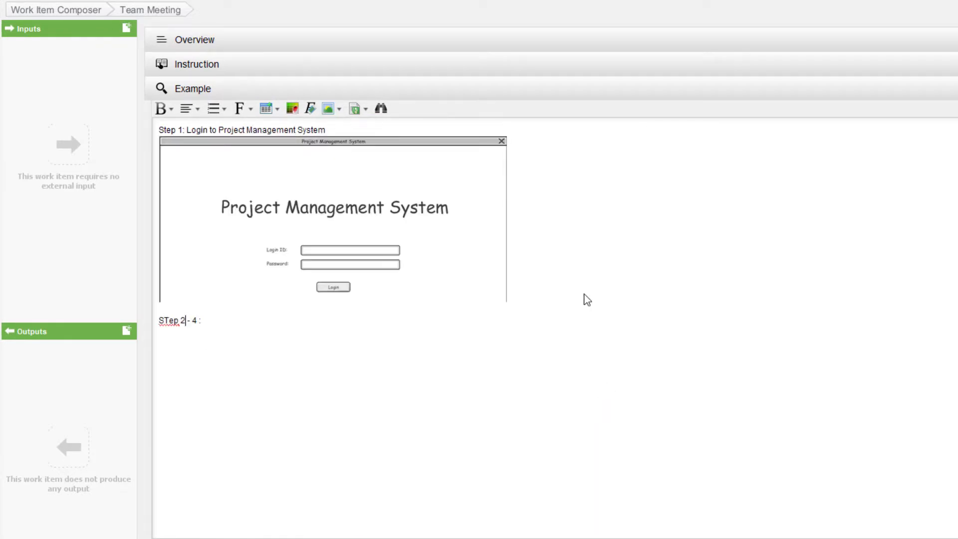
left_click(325, 108)
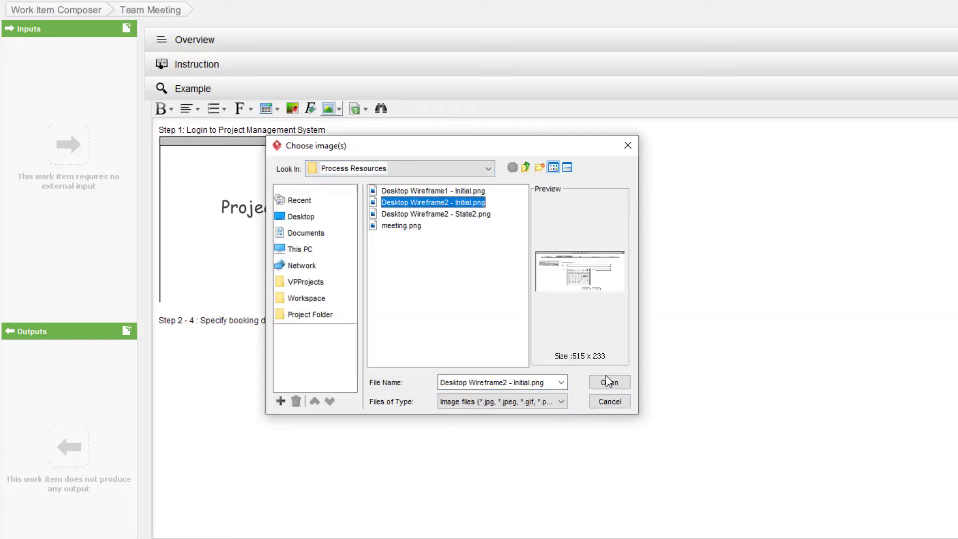
left_click(609, 382)
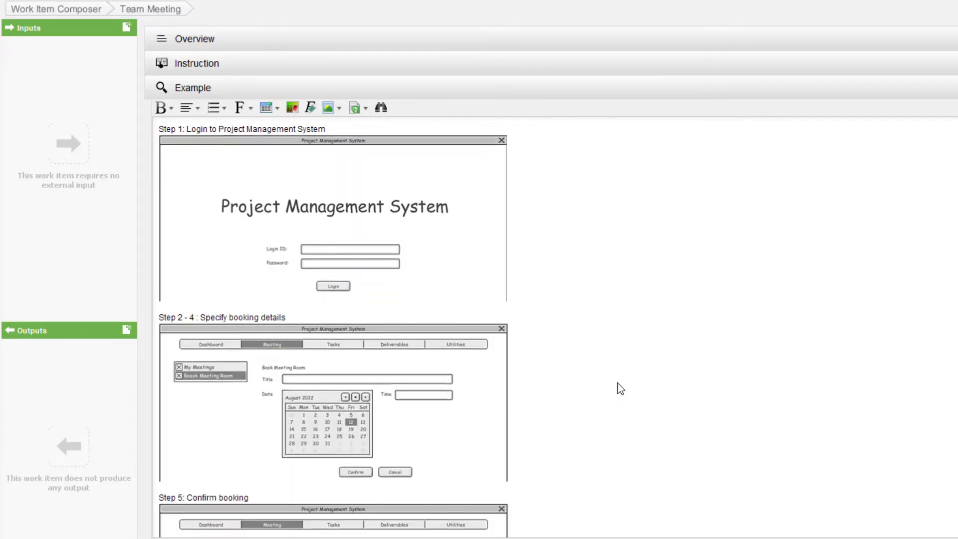
Step: Add a Booking Confirmation text artifact as the step's input artifact
left_click(181, 488)
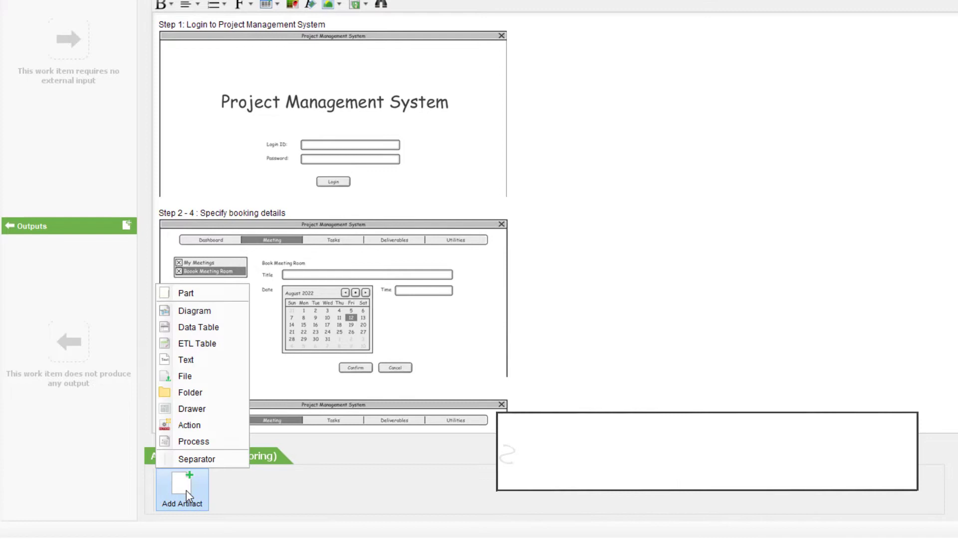
type("Define input artifacts")
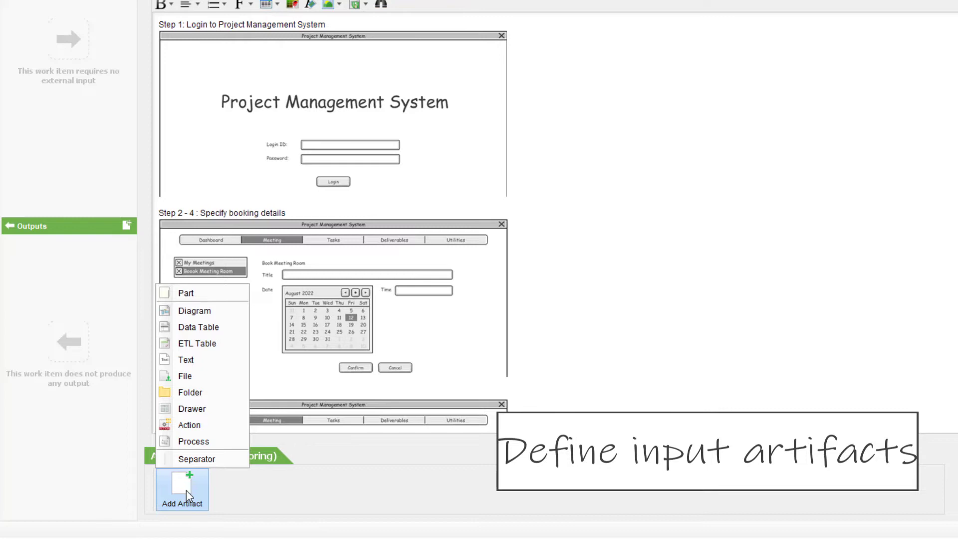
mouse_move(211, 360)
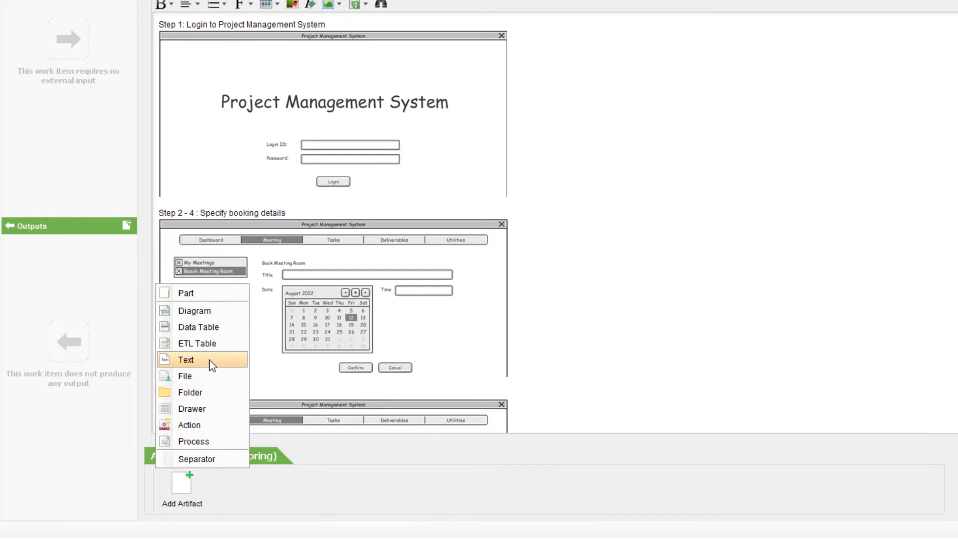
left_click(186, 359)
type("Booking Confirmation")
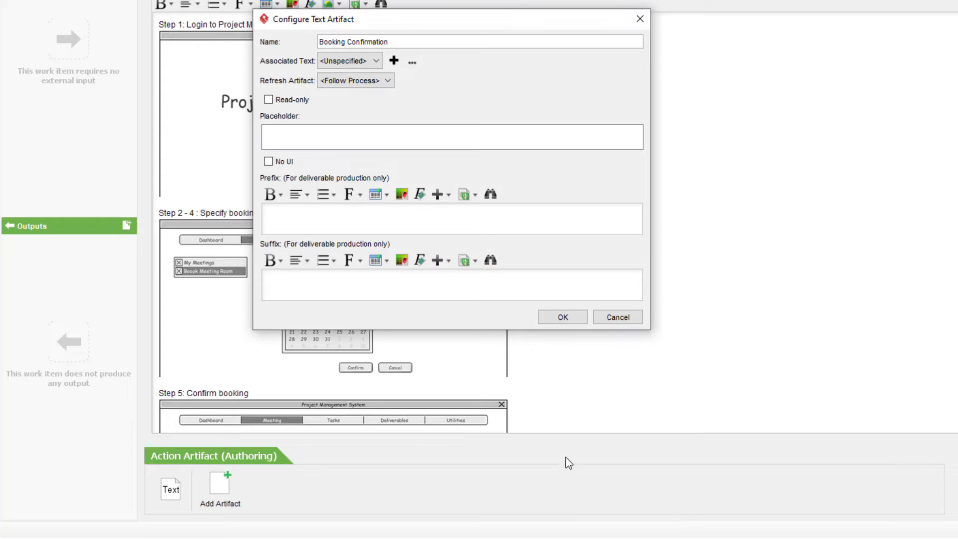
left_click(562, 317)
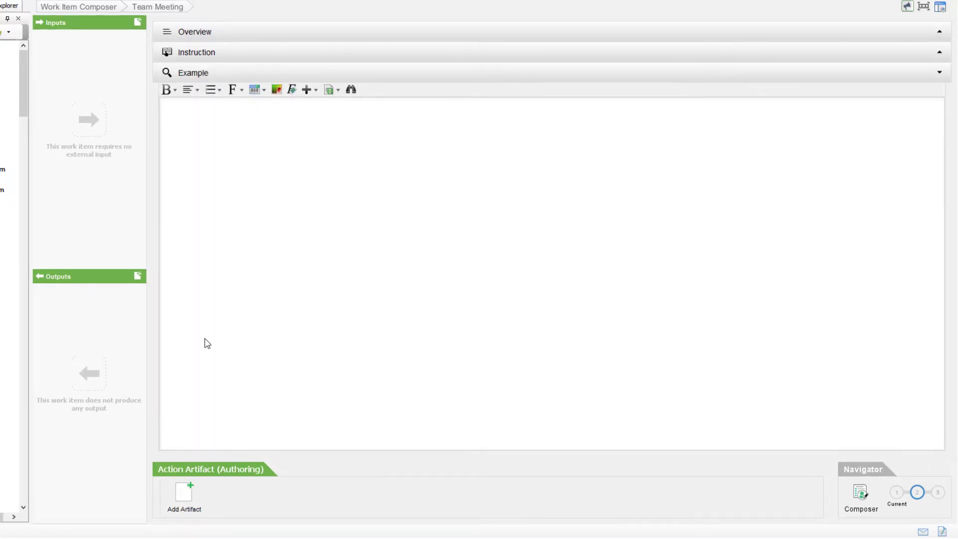
Step: Add a text artifact for the agenda template and write step three's send-invitation instruction
left_click(184, 492)
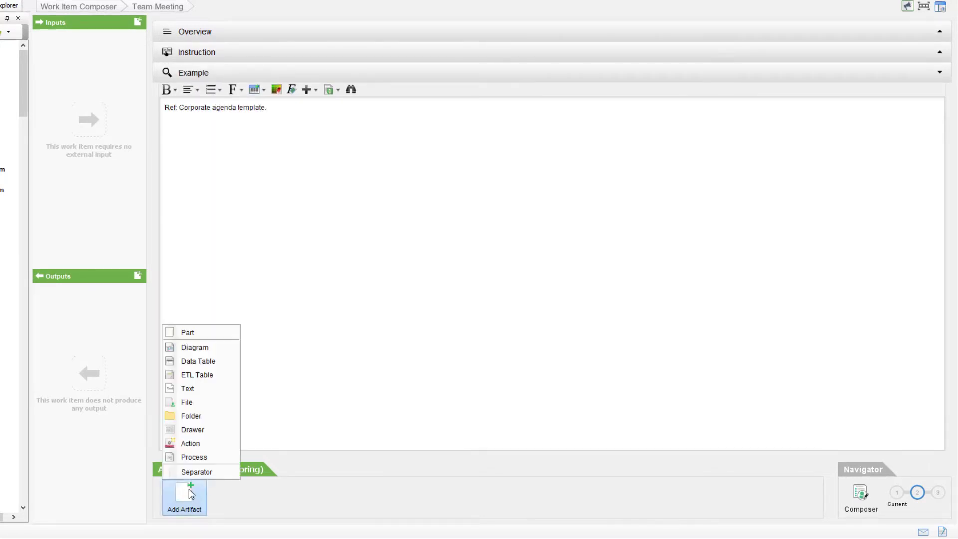
left_click(187, 388)
type("Send m")
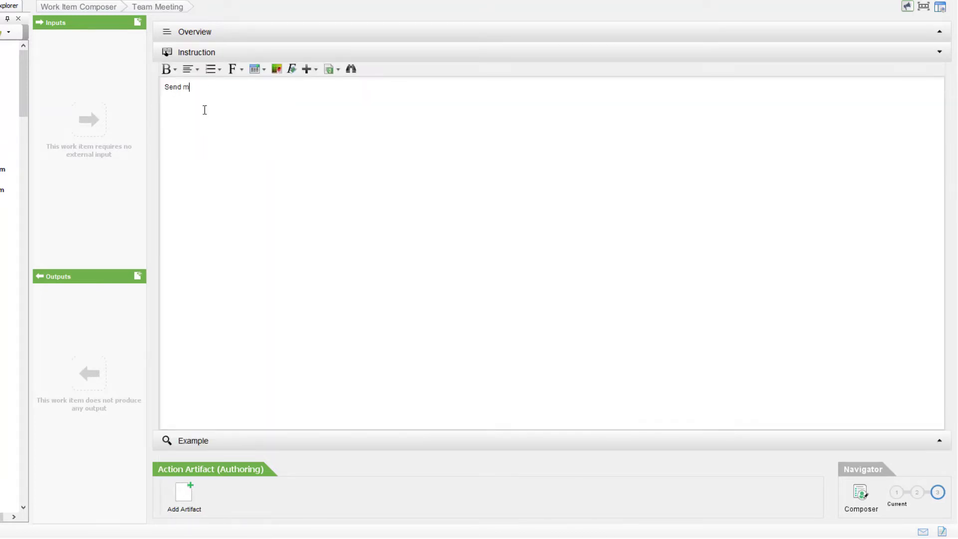
type("eeting invitation & agenda to related personnel")
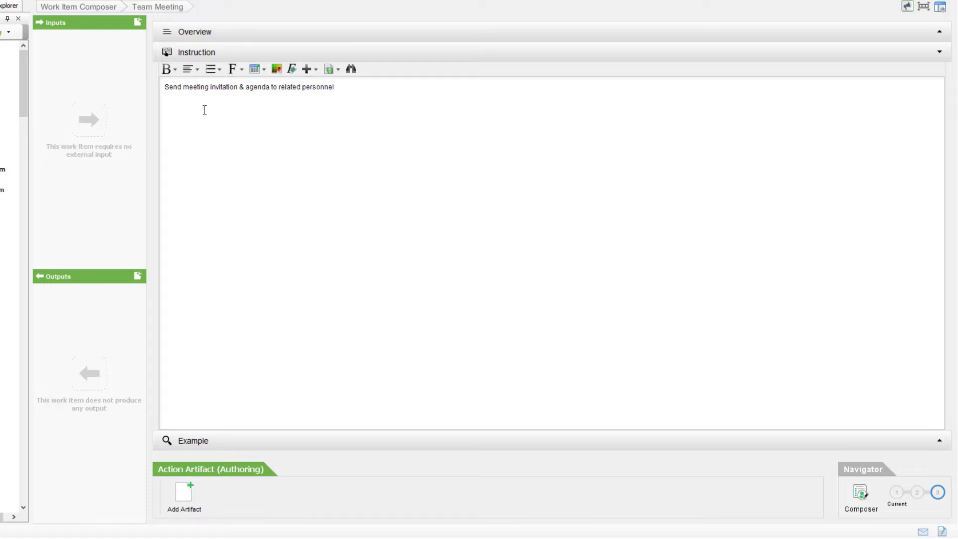
left_click(191, 440)
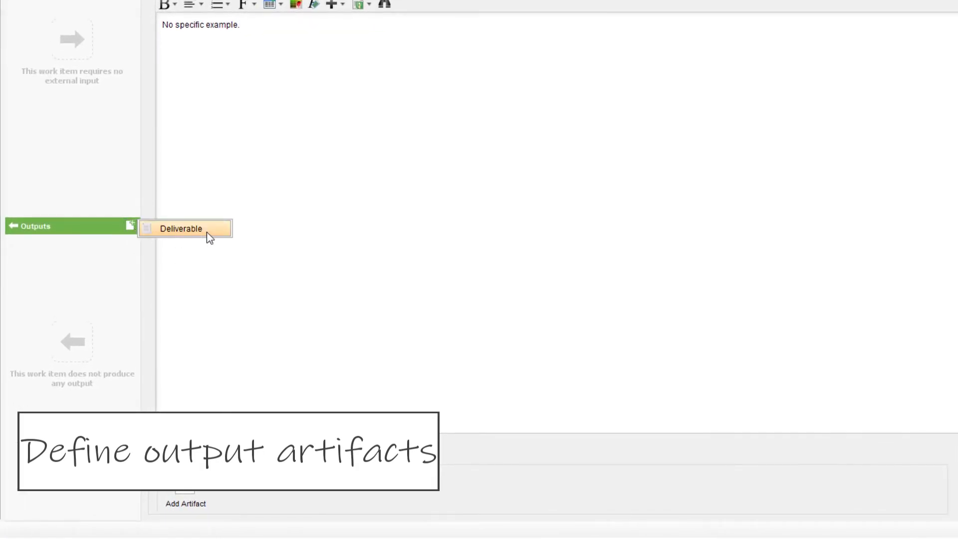
Step: Define a Pre-meeting document deliverable as the work item's output
left_click(180, 228)
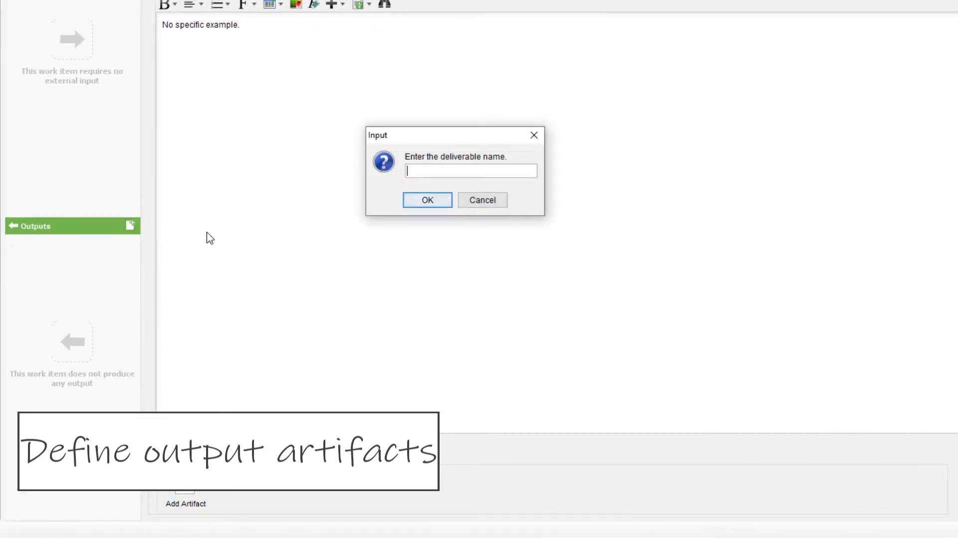
type("Pre-meeting document")
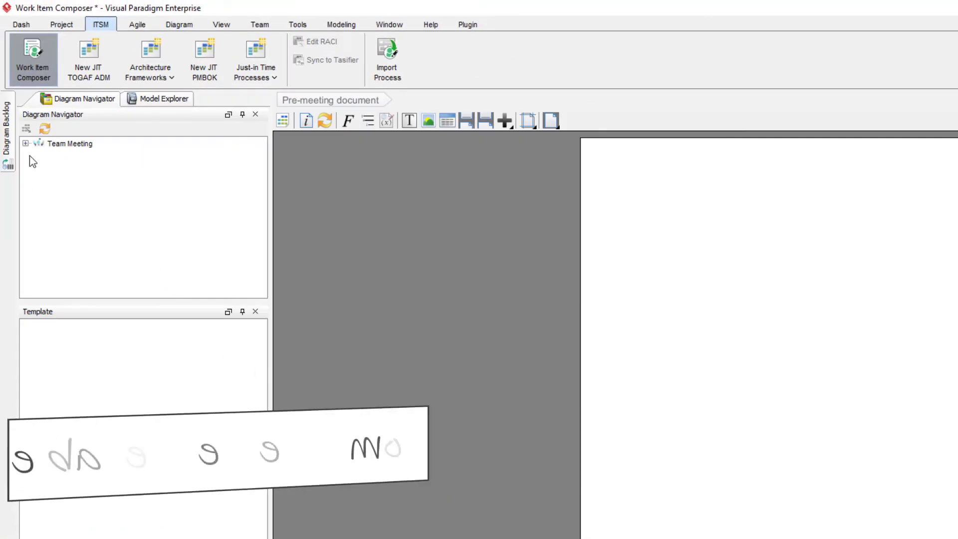
Step: Title the deliverable 'Pre-meeting document' over its artifacts and return to the Team Meeting work item
left_click(27, 144)
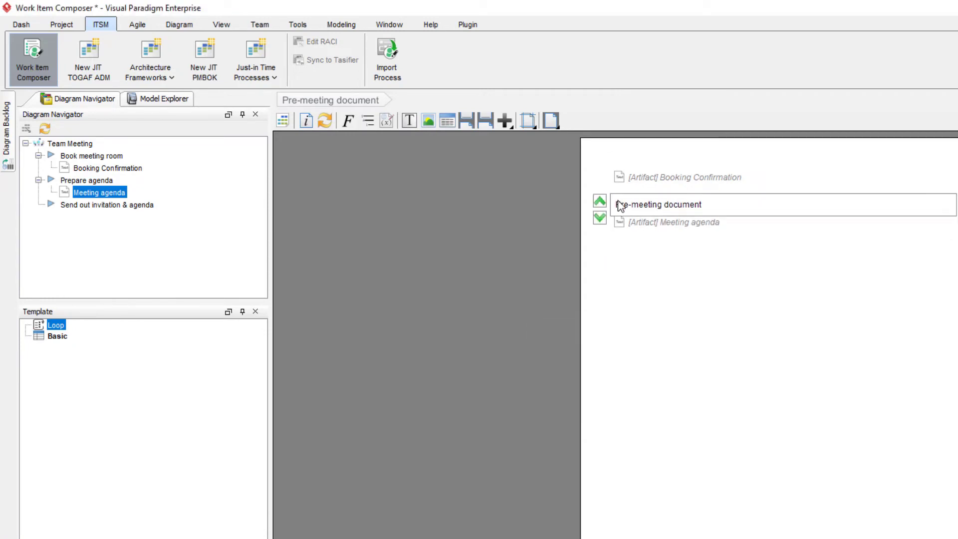
double_click(656, 204)
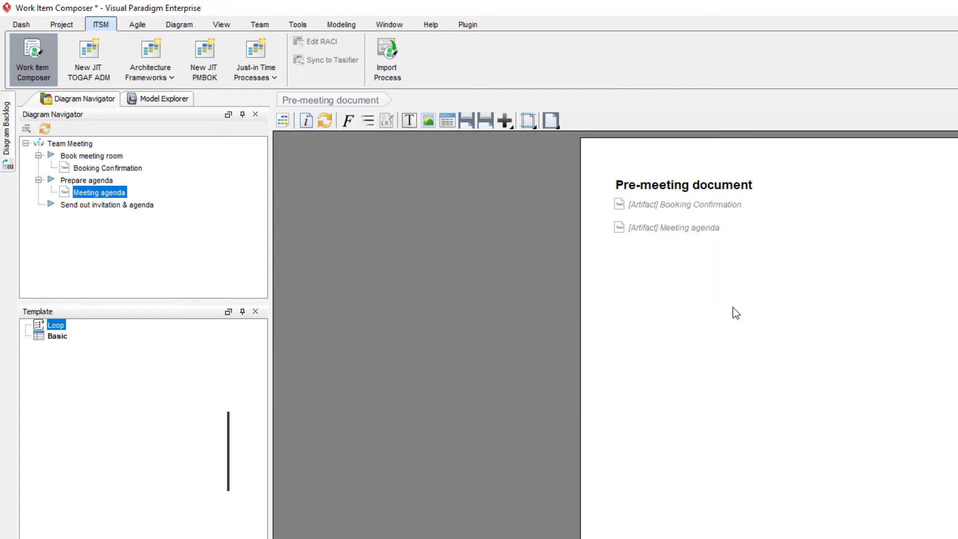
key("Ctrl+Tab")
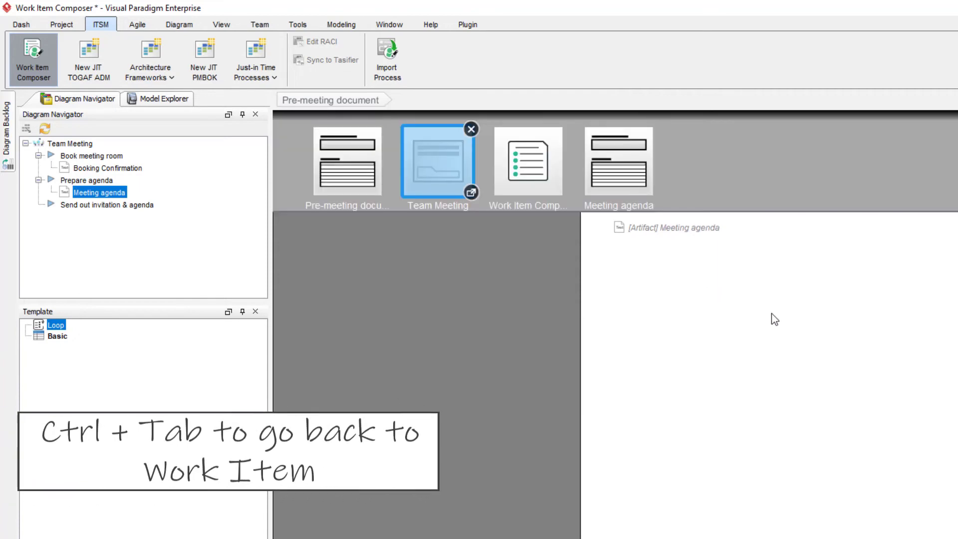
key("Ctrl+Tab")
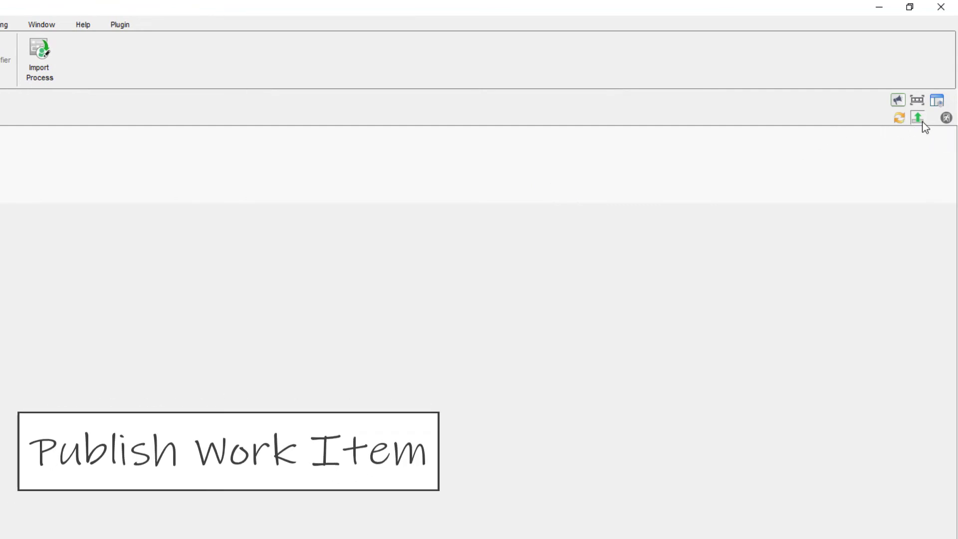
Step: Publish the Team Meeting work item, saving the project first
left_click(918, 118)
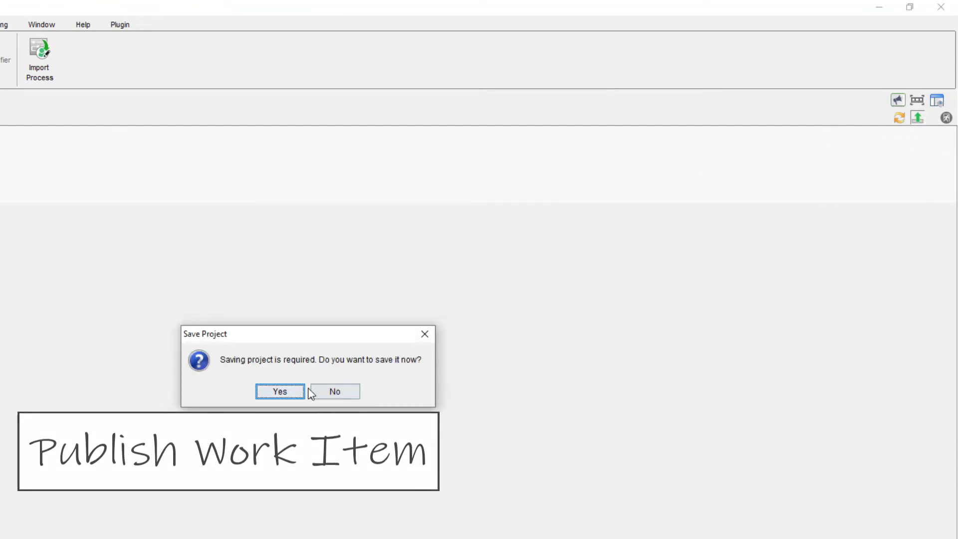
left_click(279, 391)
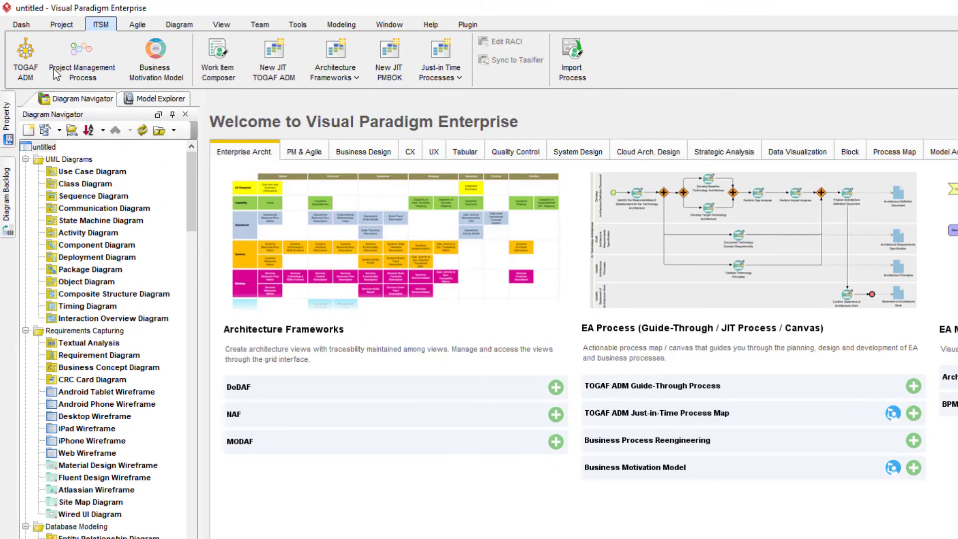
Step: Open the TOGAF ADM process map and reopen the project to unlock it for editing
left_click(892, 413)
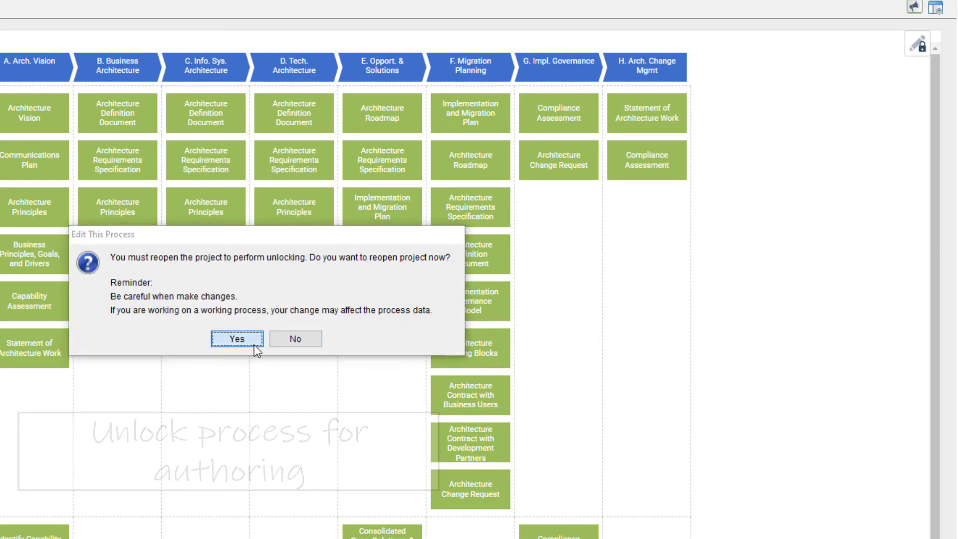
left_click(237, 338)
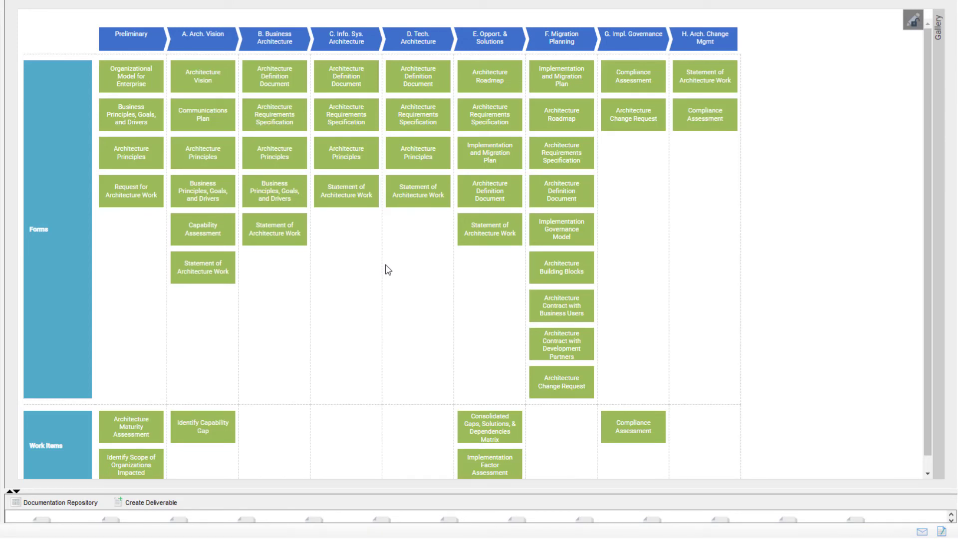
mouse_move(937, 34)
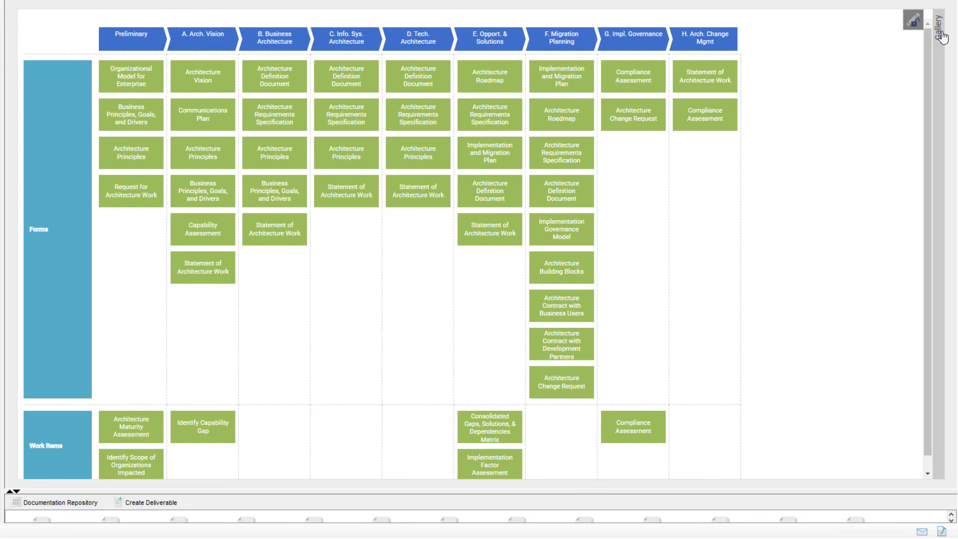
Step: Drop the Management work item Team Meeting into the Preliminary phase's forms and open its guide
left_click(939, 33)
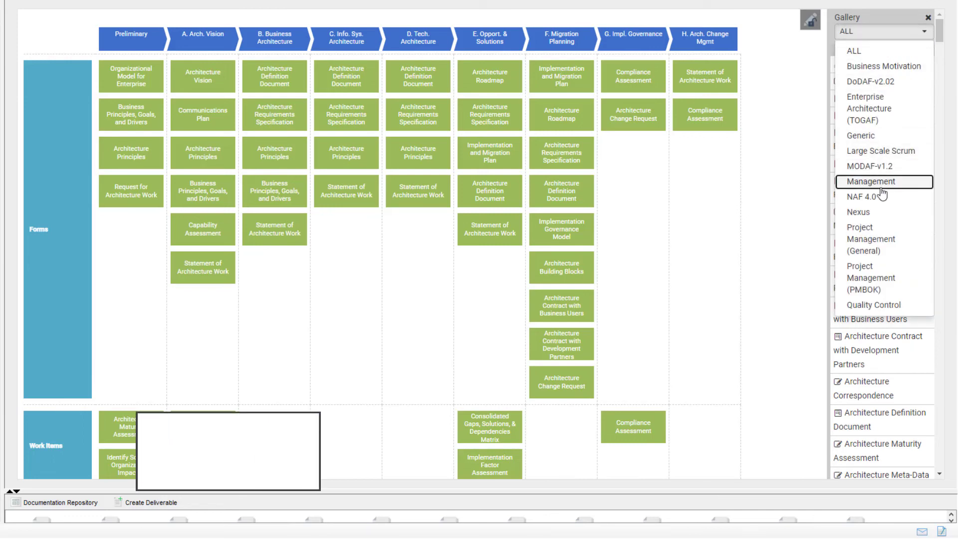
left_click(873, 182)
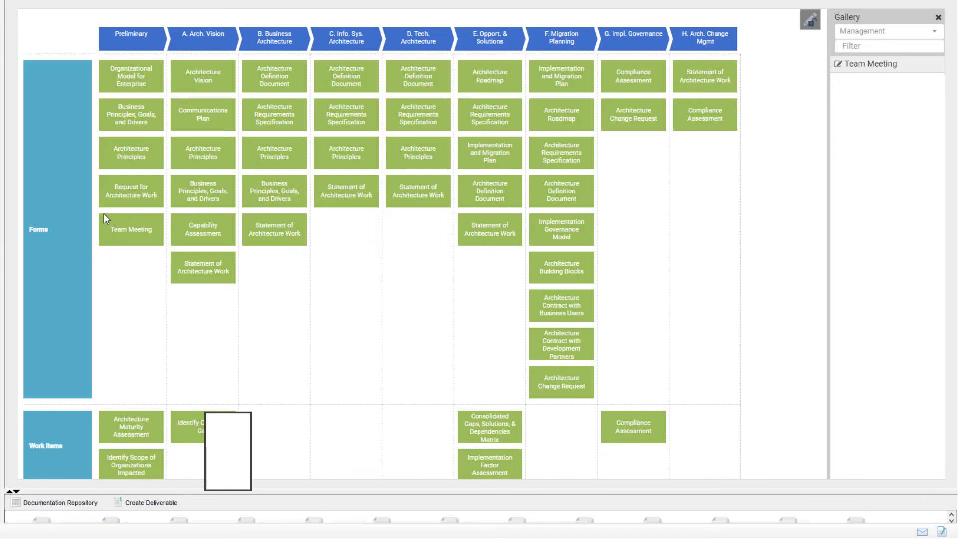
left_click(808, 23)
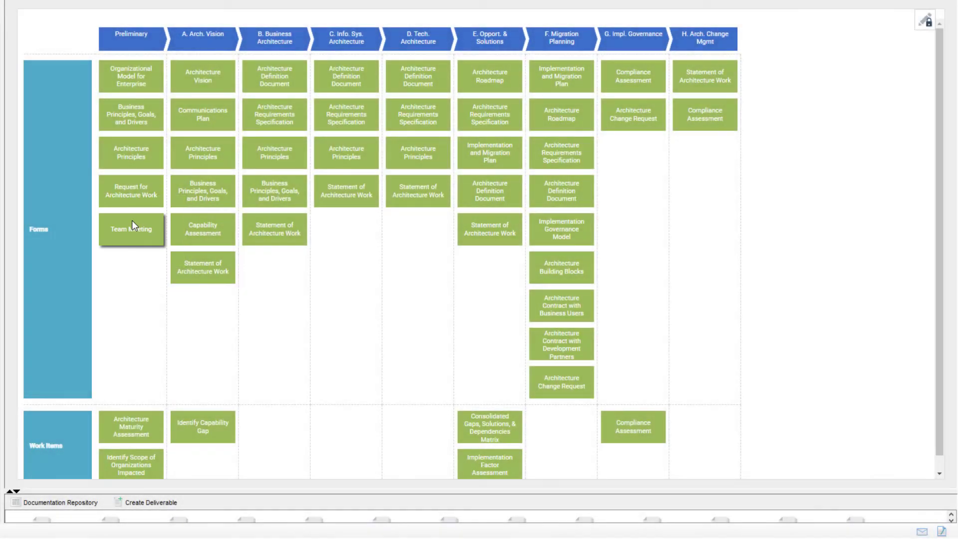
left_click(131, 228)
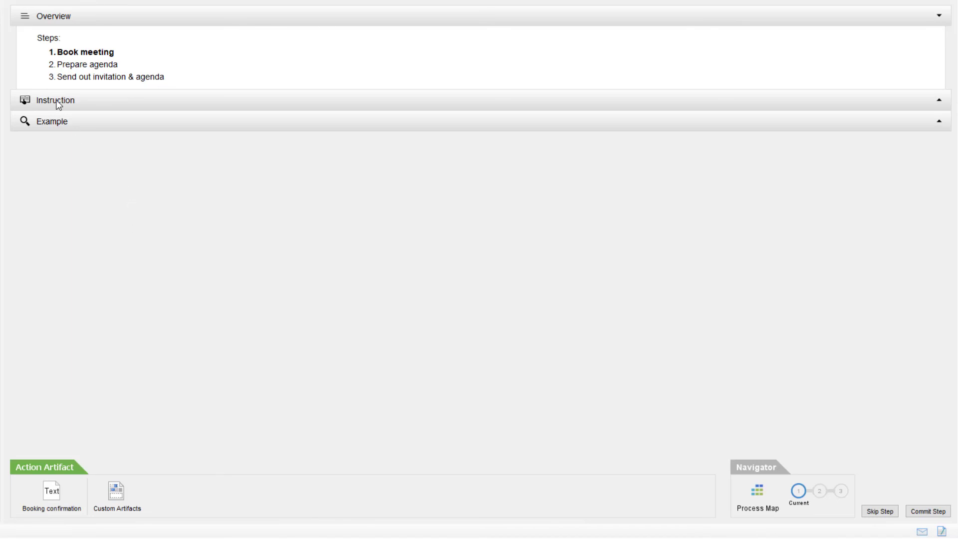